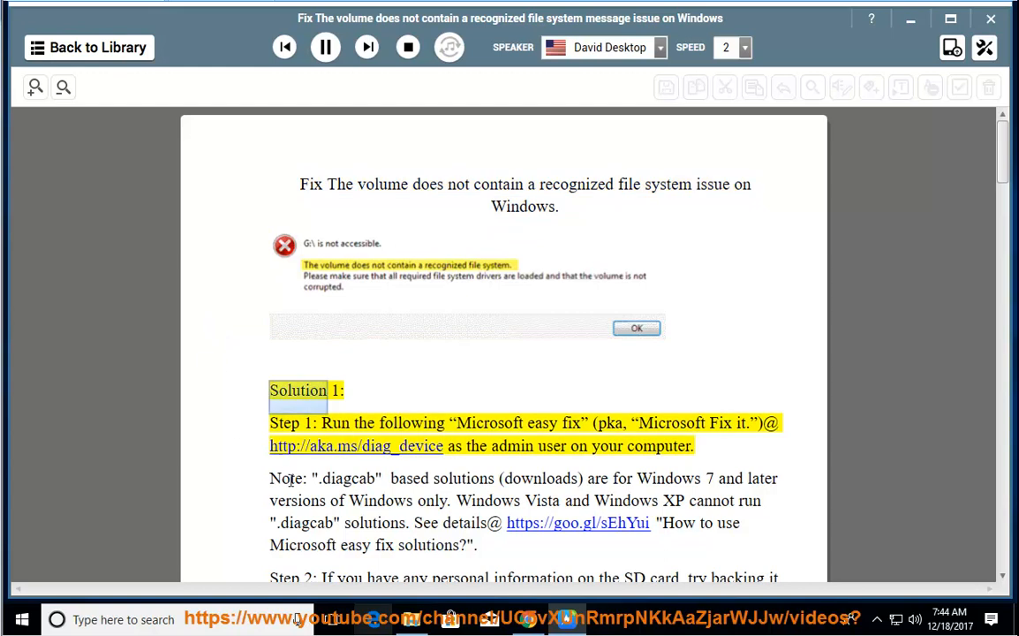
Start reading aloud from the Solution 1 heading and follow along into Step 2.
double_click(489, 422)
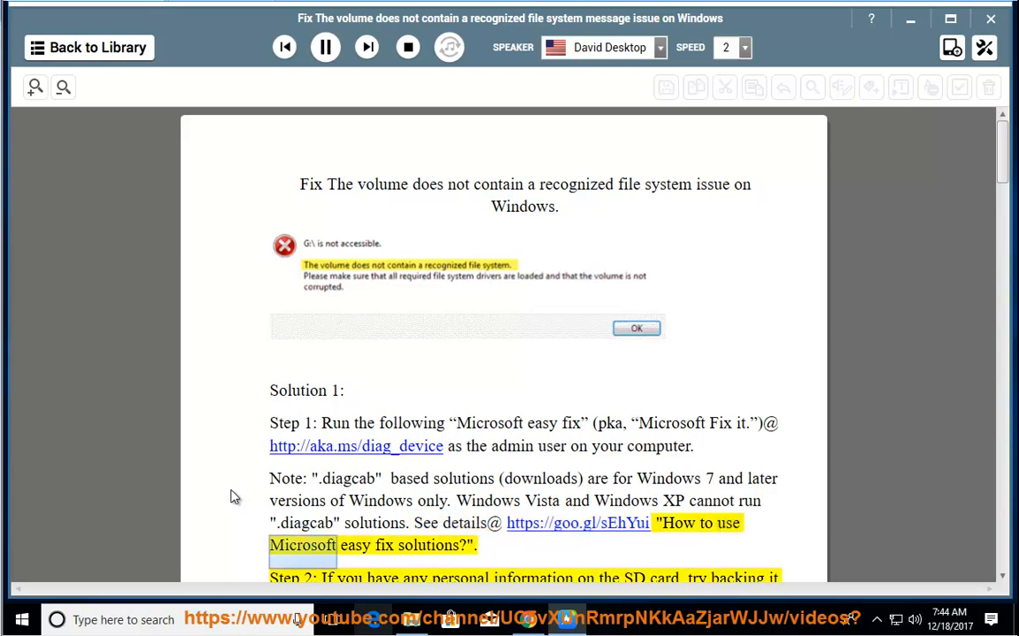
scroll(down, 3)
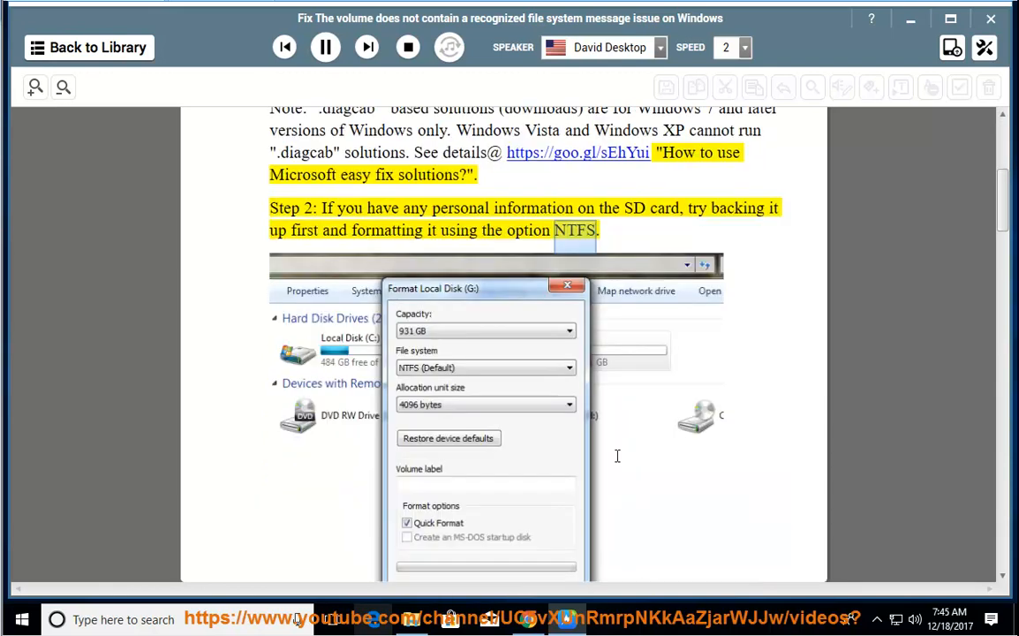
Continue playback from the word NTFS through the Step 2 note and related guides, then stop.
scroll(down, 3)
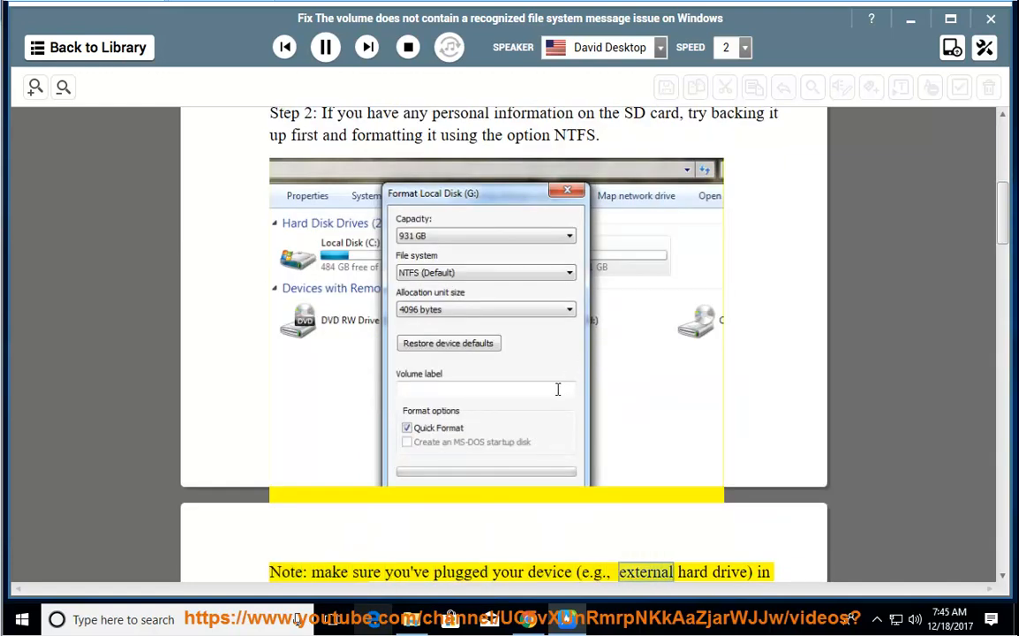
scroll(down, 3)
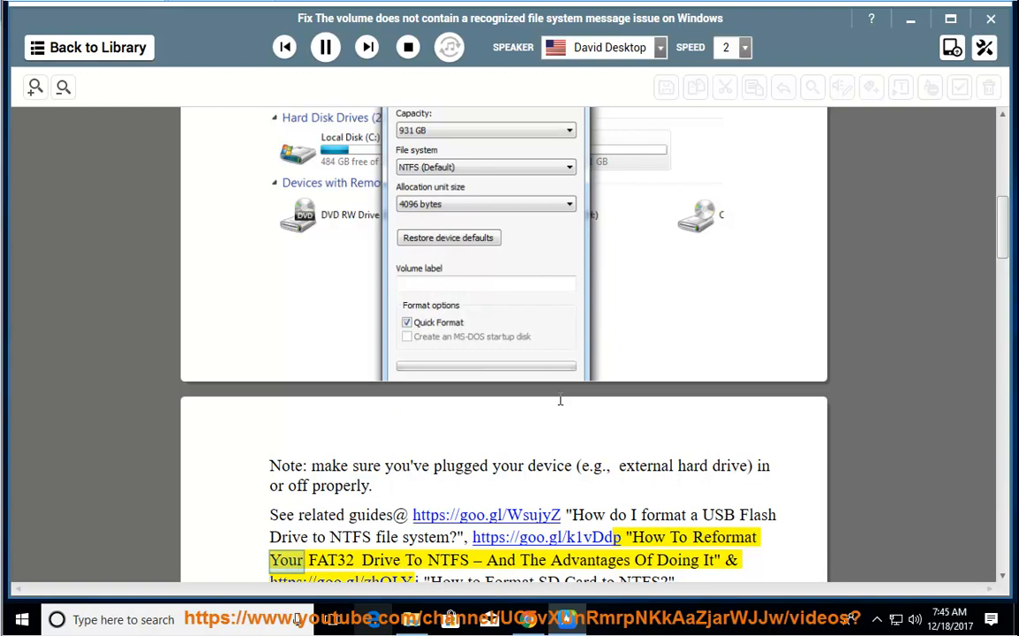
double_click(447, 560)
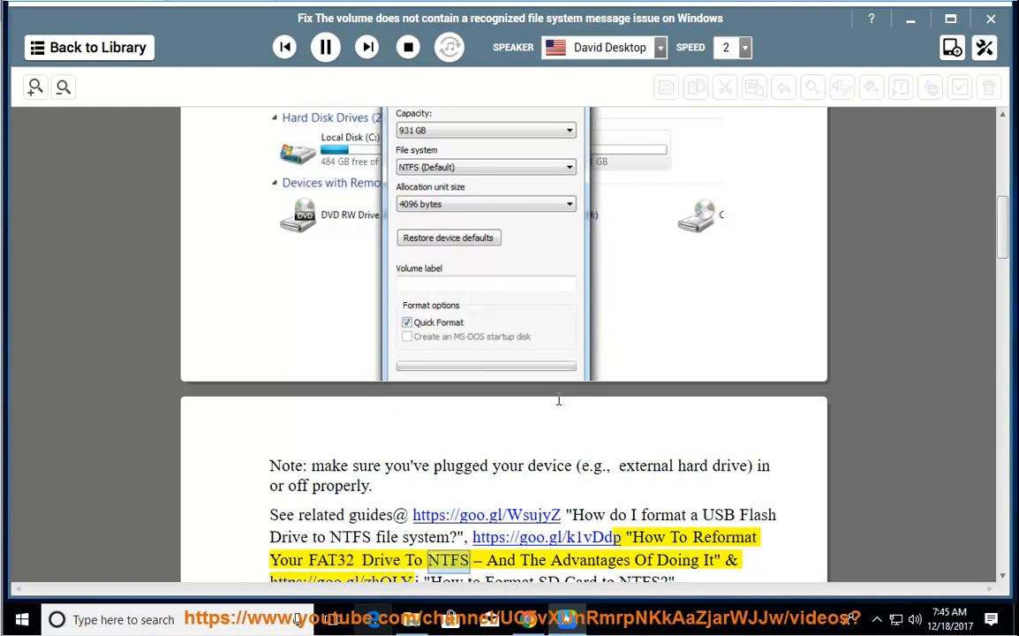
scroll(down, 3)
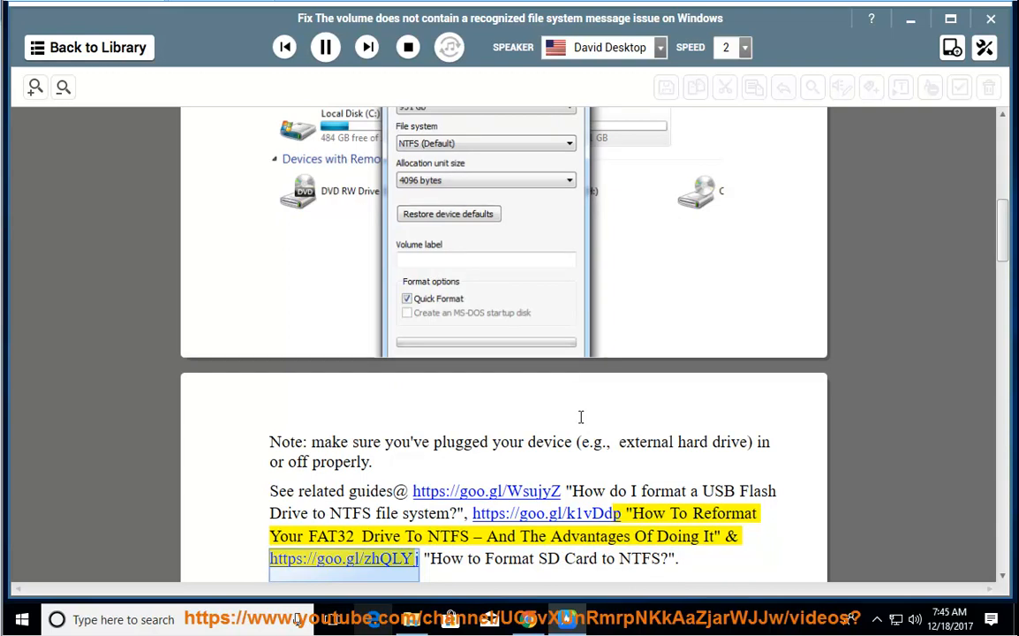
mouse_move(745, 403)
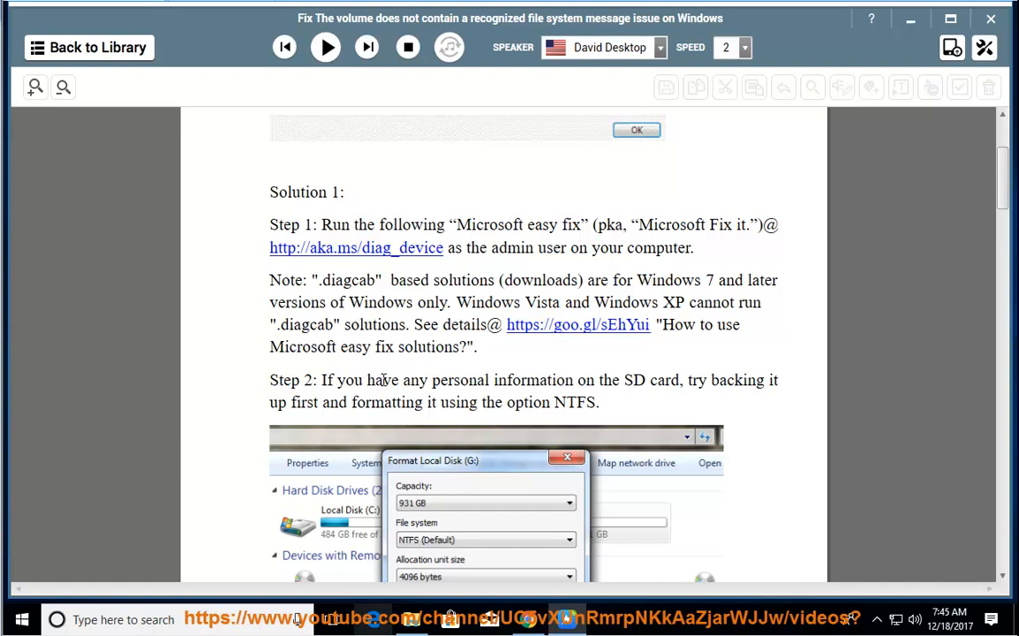
drag(685, 380, 357, 403)
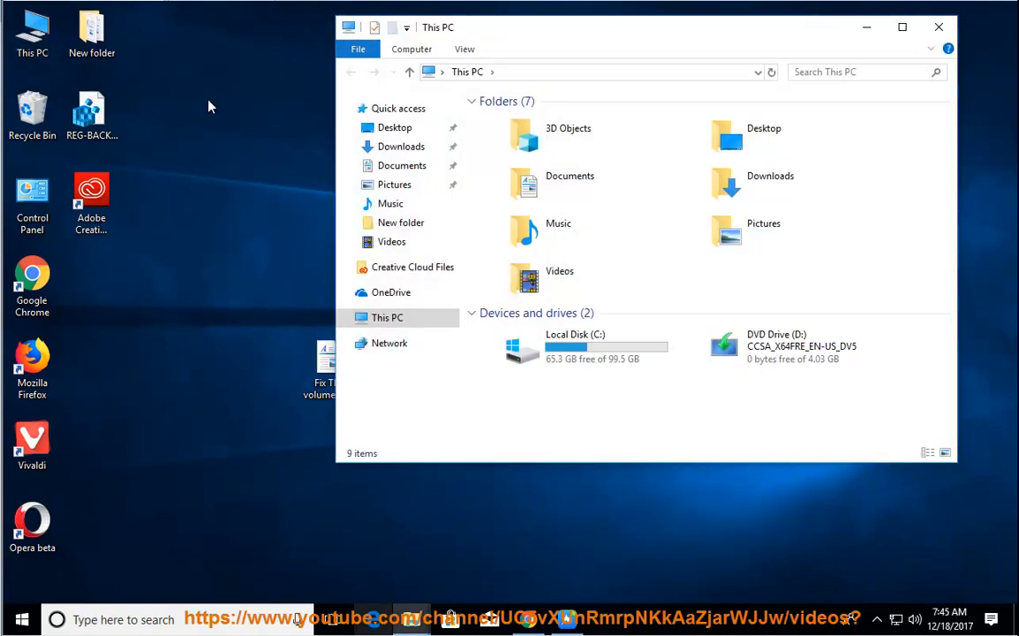
Show Local Disk (C:)'s context actions in This PC and choose Format.
right_click(574, 346)
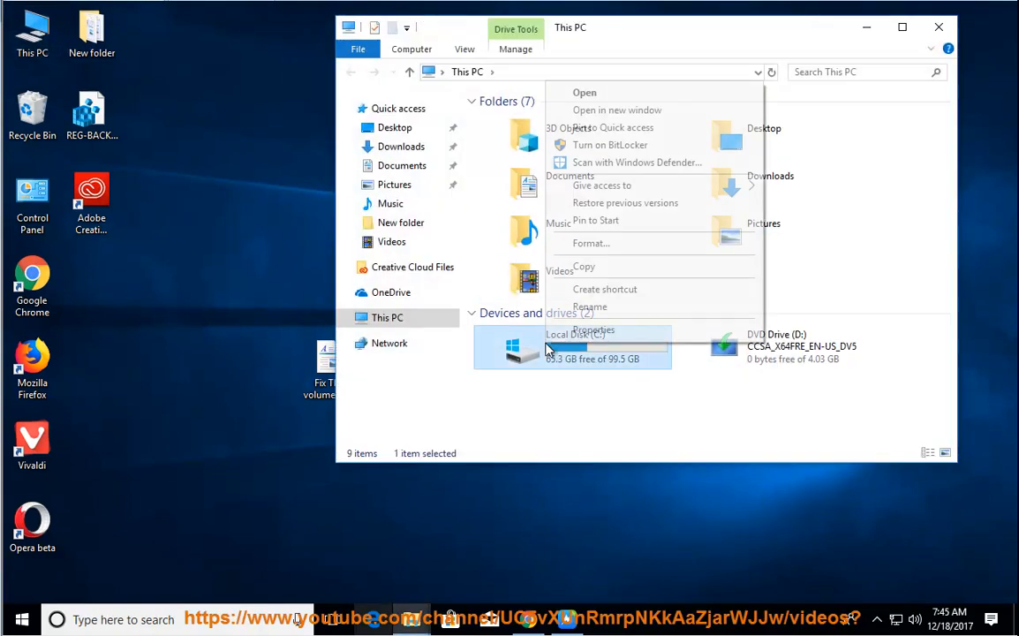
click(590, 244)
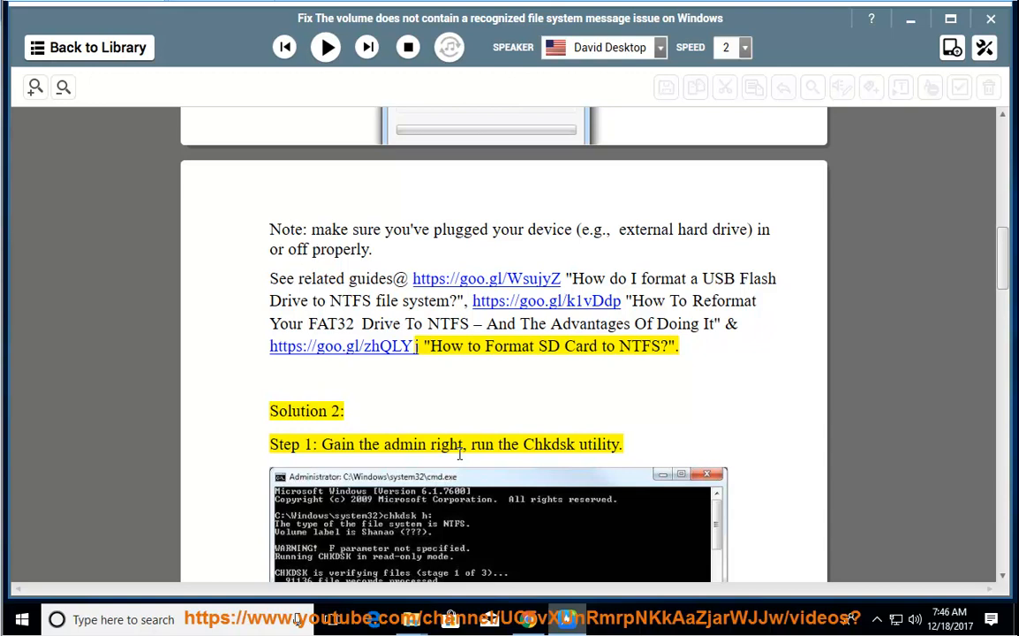
Resume reading at Solution 2 and follow through the Chkdsk screenshot and how-to links.
double_click(447, 445)
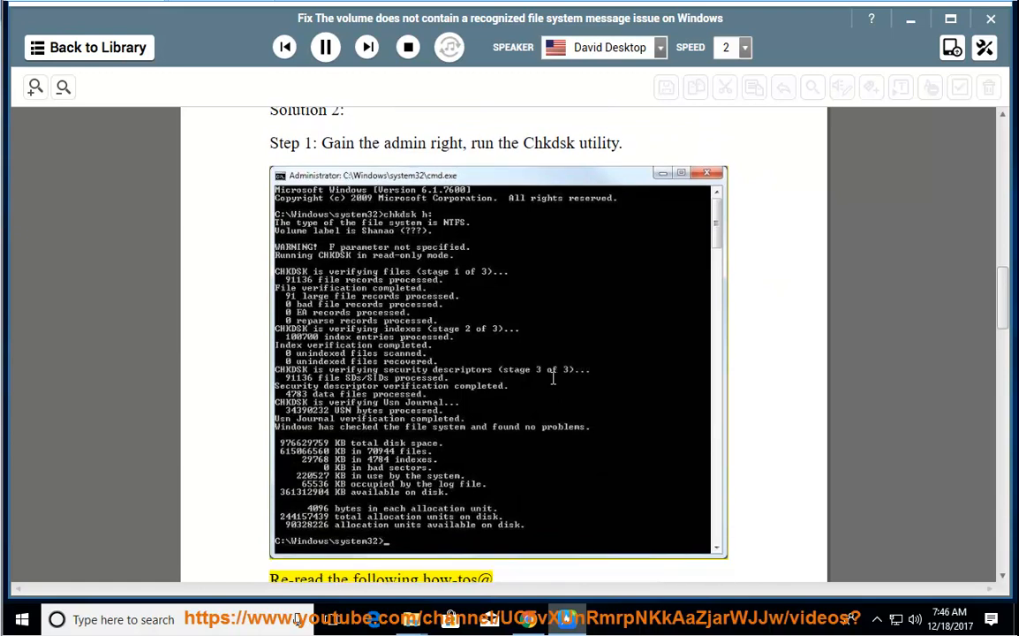
scroll(down, 3)
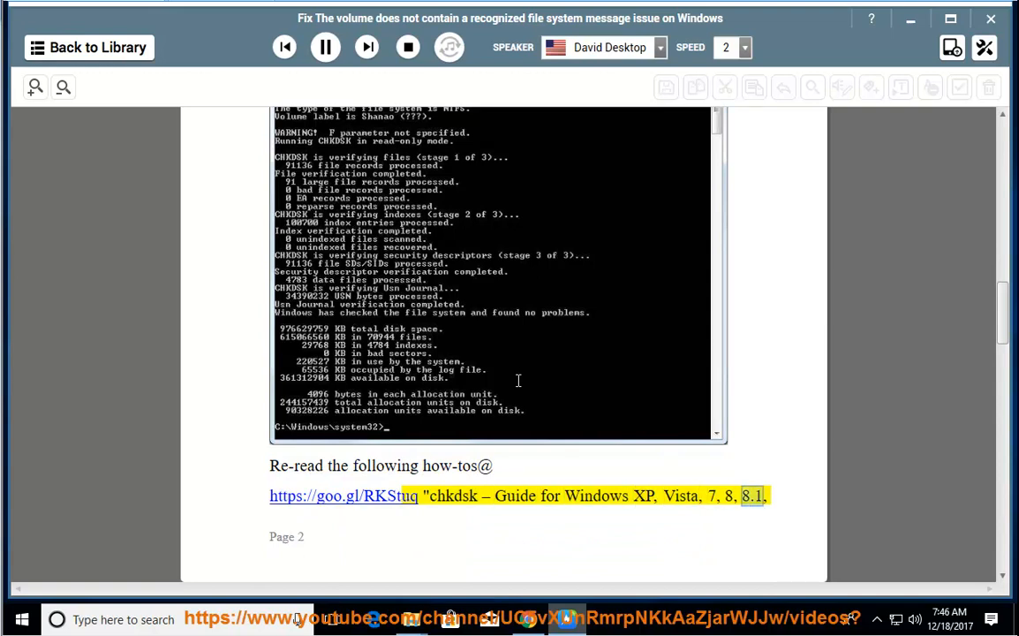
scroll(down, 3)
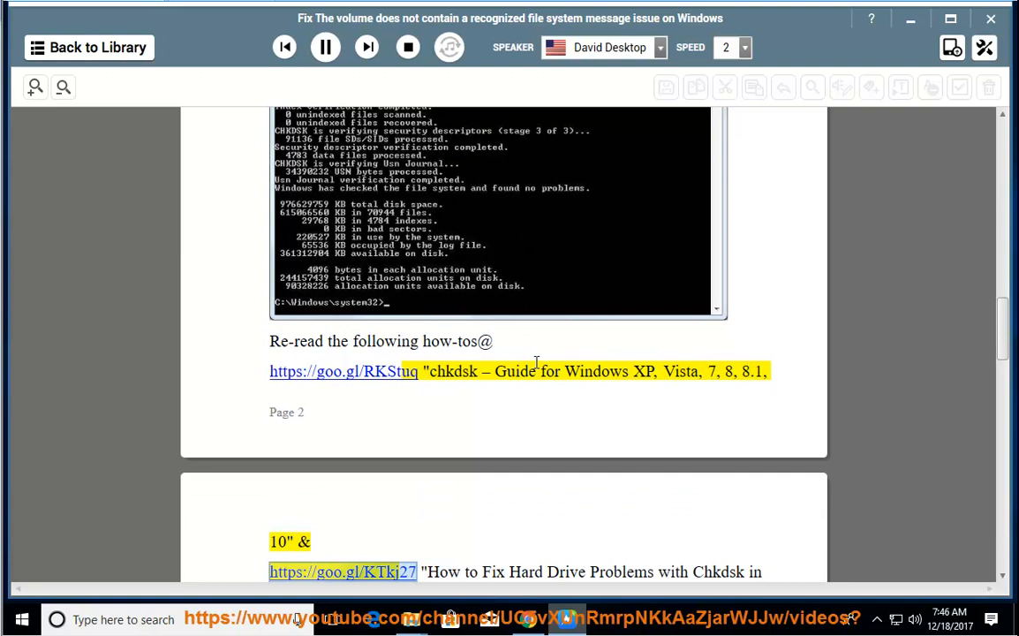
scroll(down, 3)
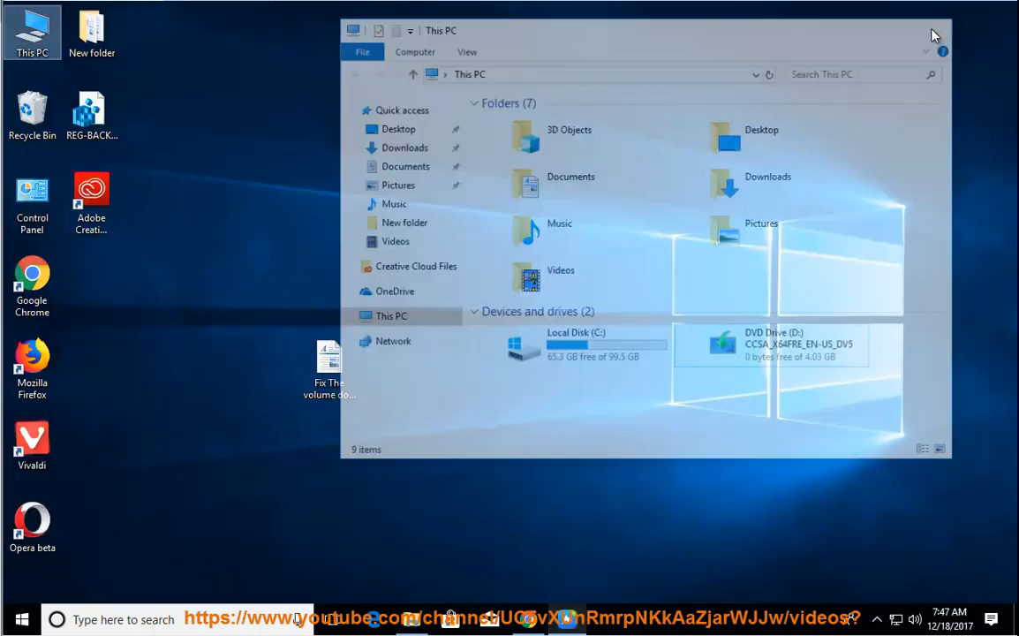
Bring up Computer Management's Device Manager and expand the Disk drives category.
right_click(32, 26)
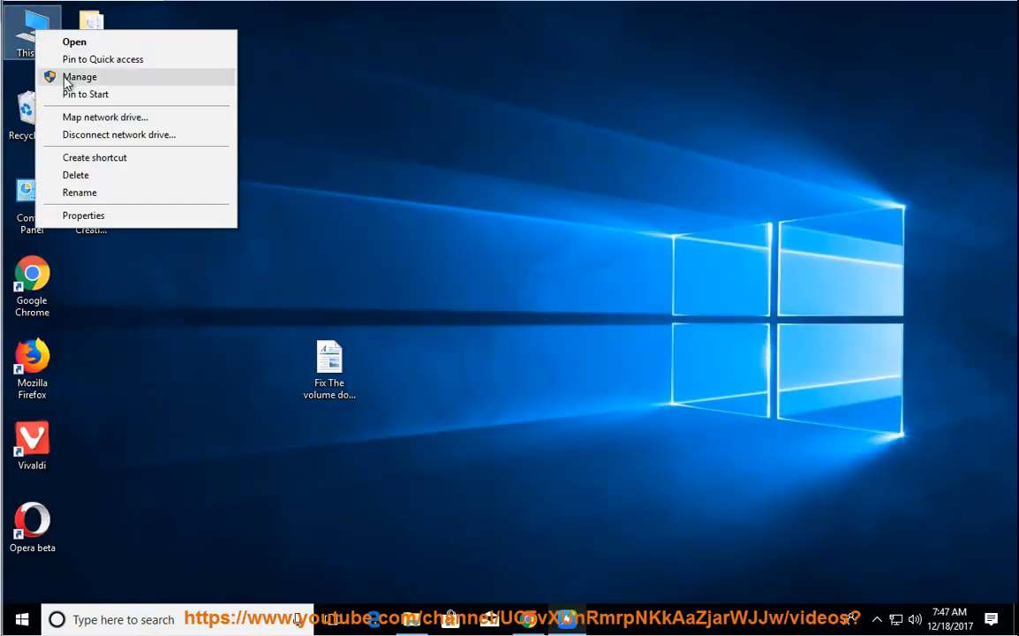
click(379, 212)
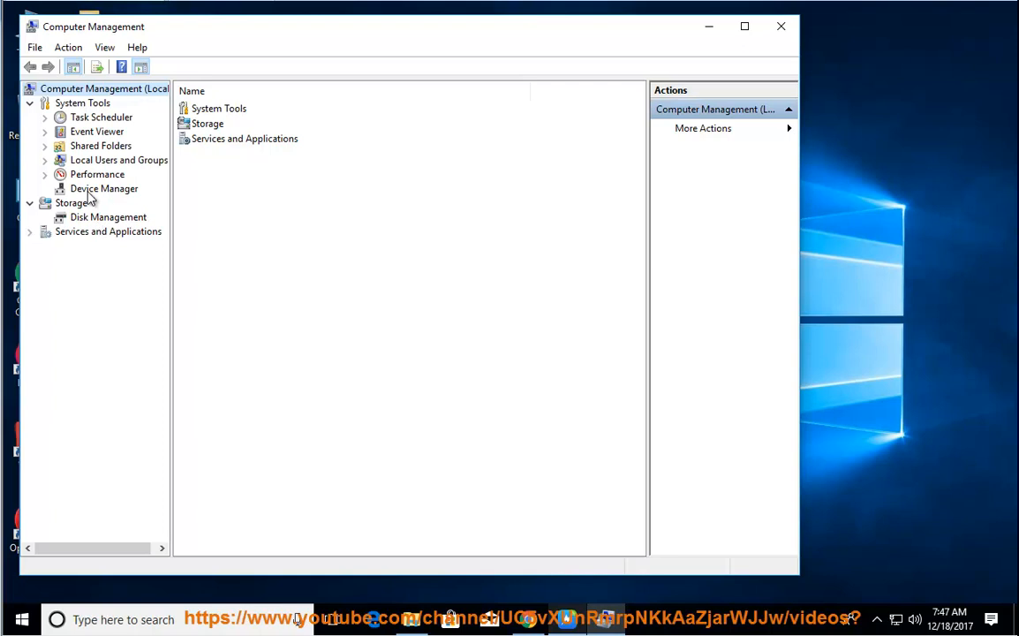
click(103, 187)
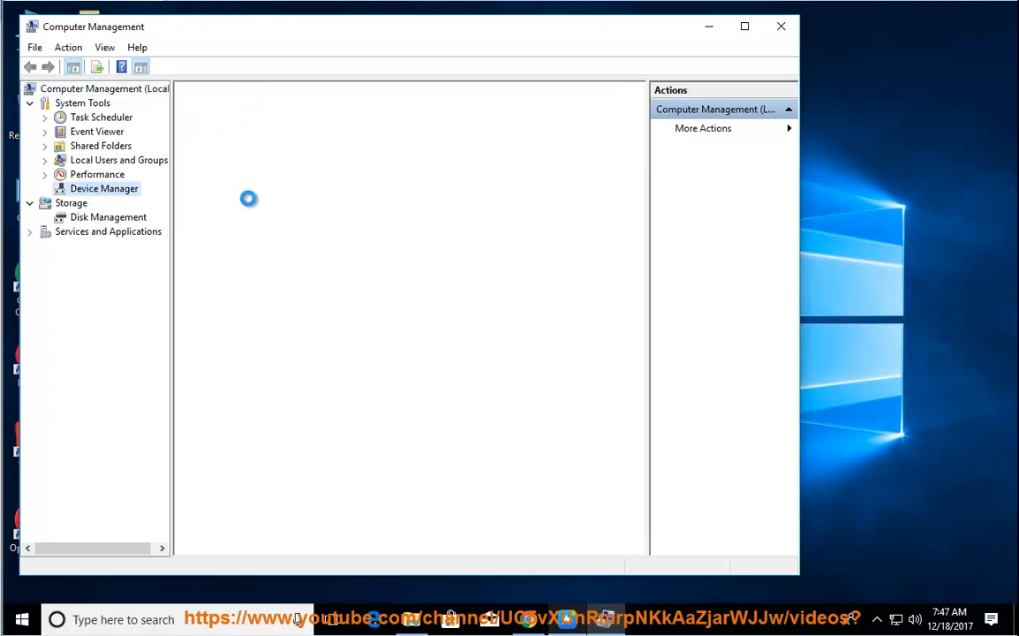
mouse_move(247, 307)
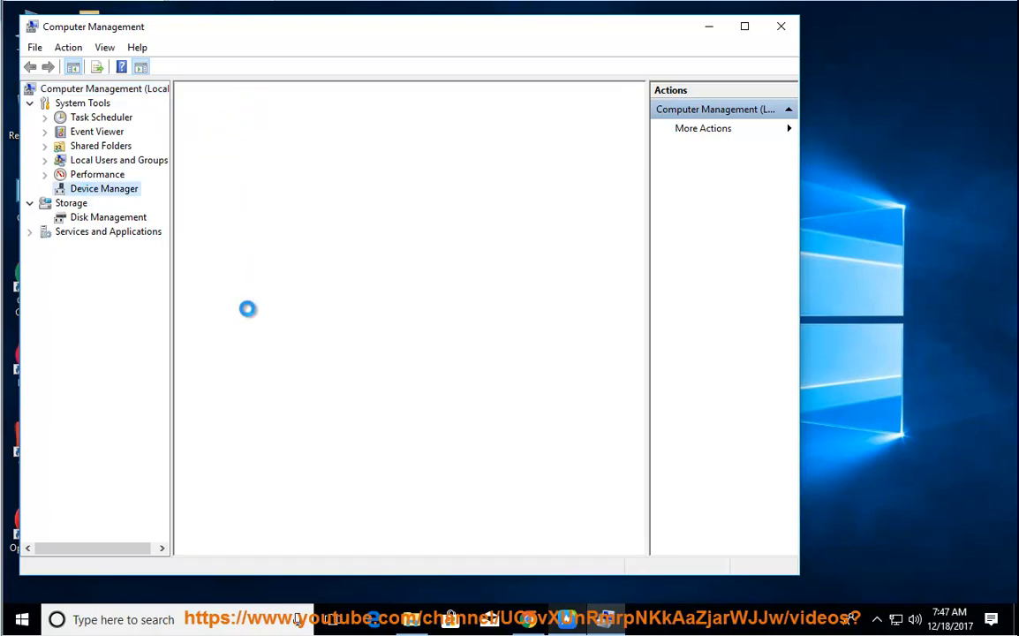
click(103, 187)
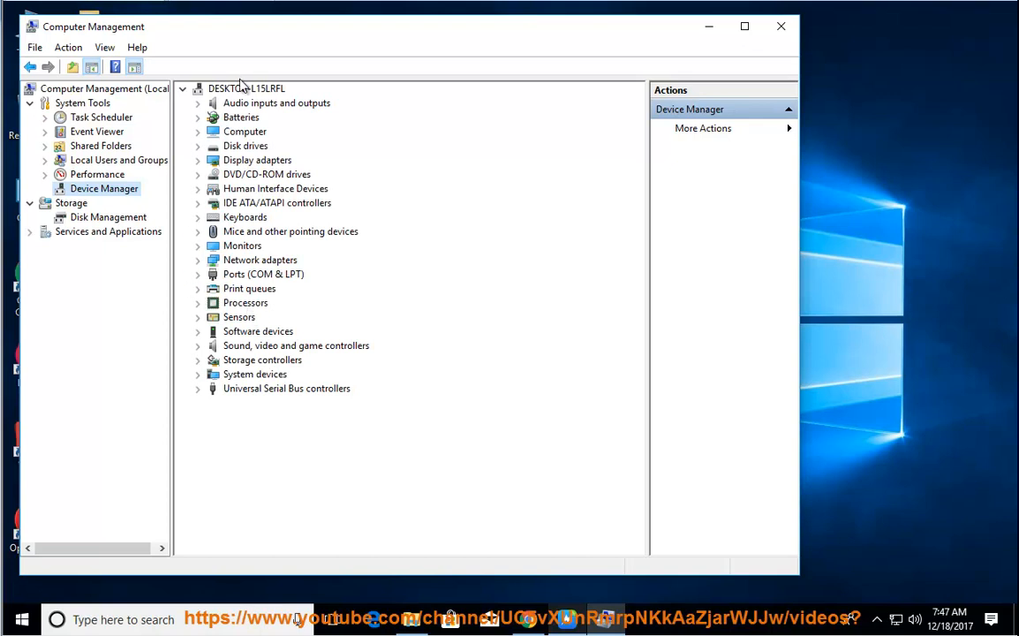
click(197, 145)
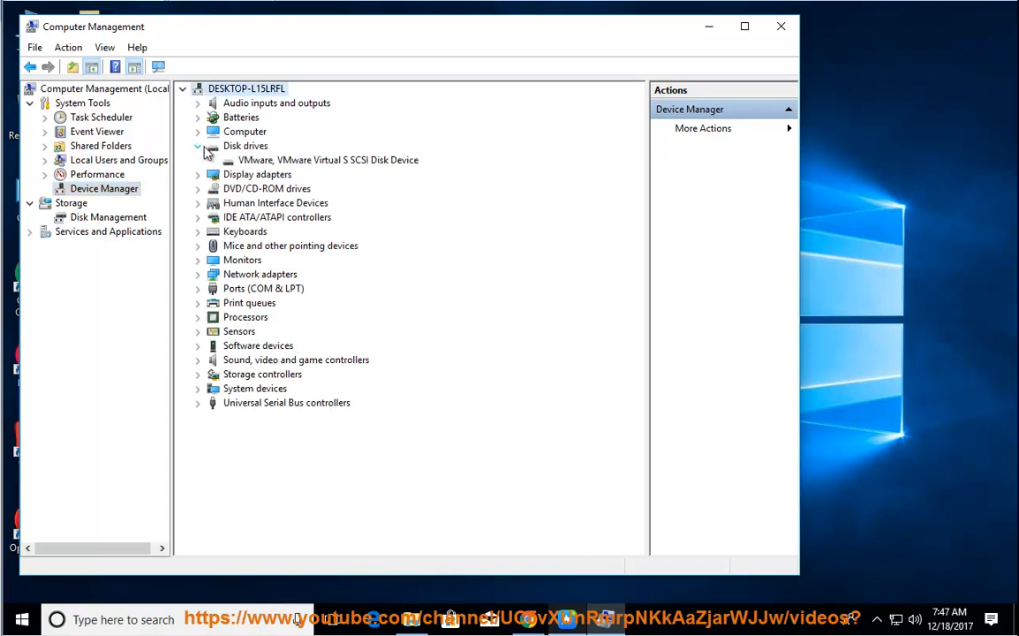
Start and cancel the driver update for the VMware virtual disk, then close Computer Management.
right_click(327, 159)
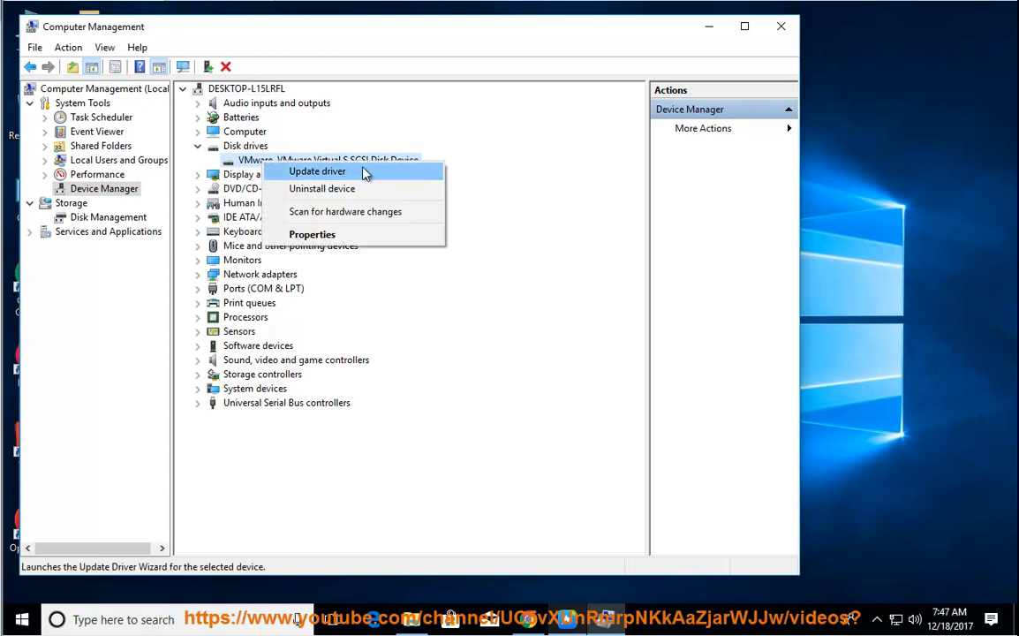
click(316, 169)
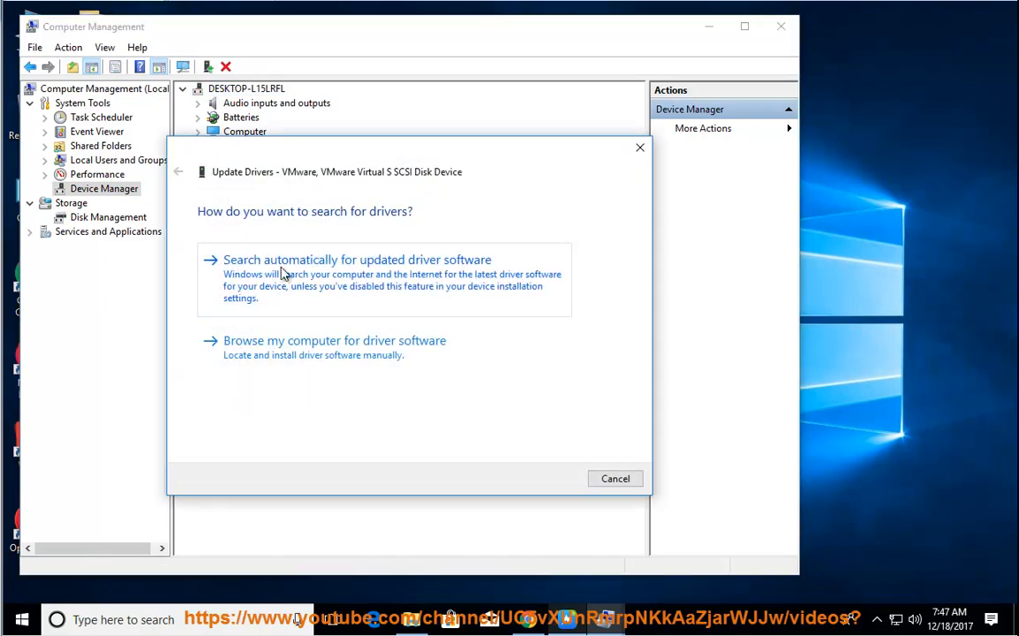
mouse_move(410, 304)
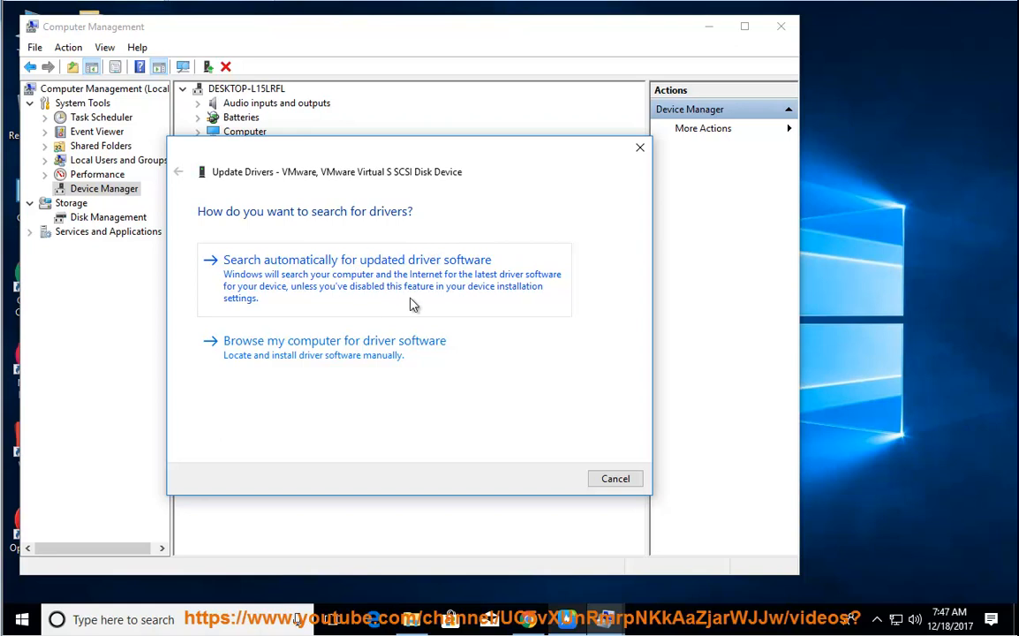
click(614, 477)
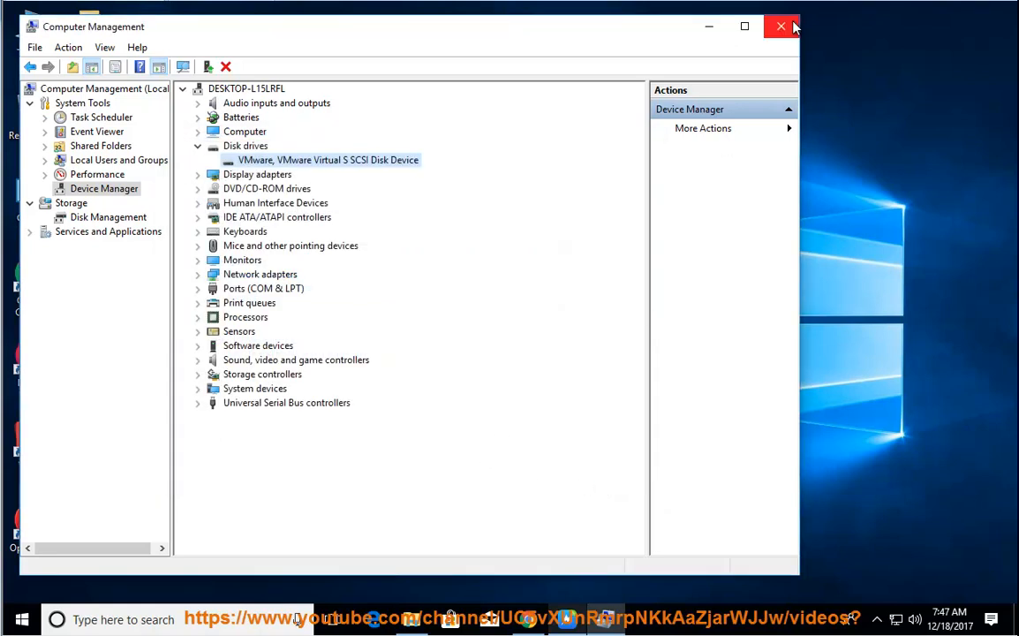
mouse_move(784, 27)
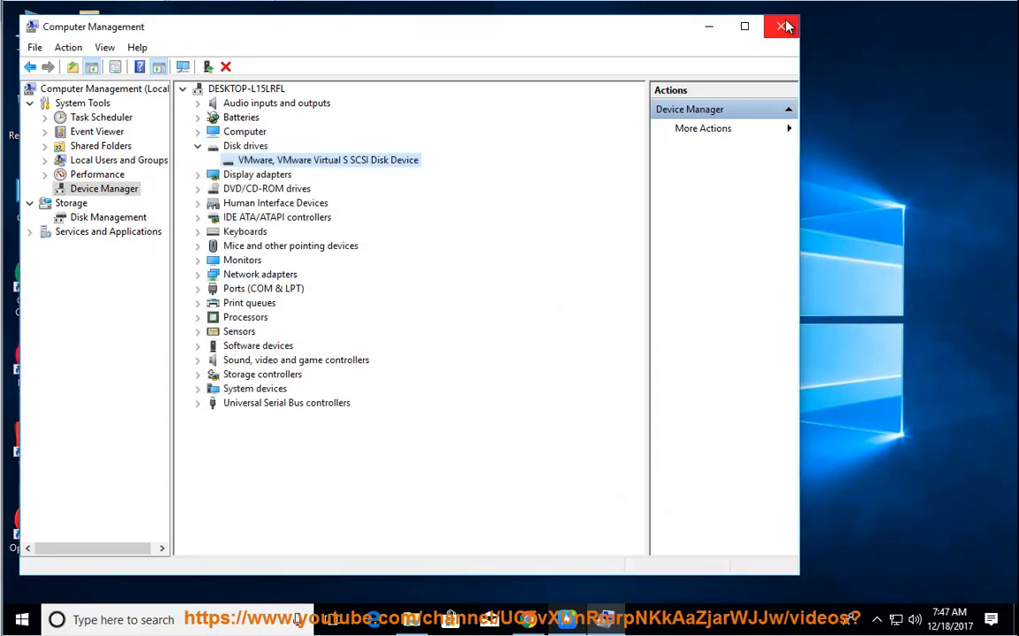
click(783, 27)
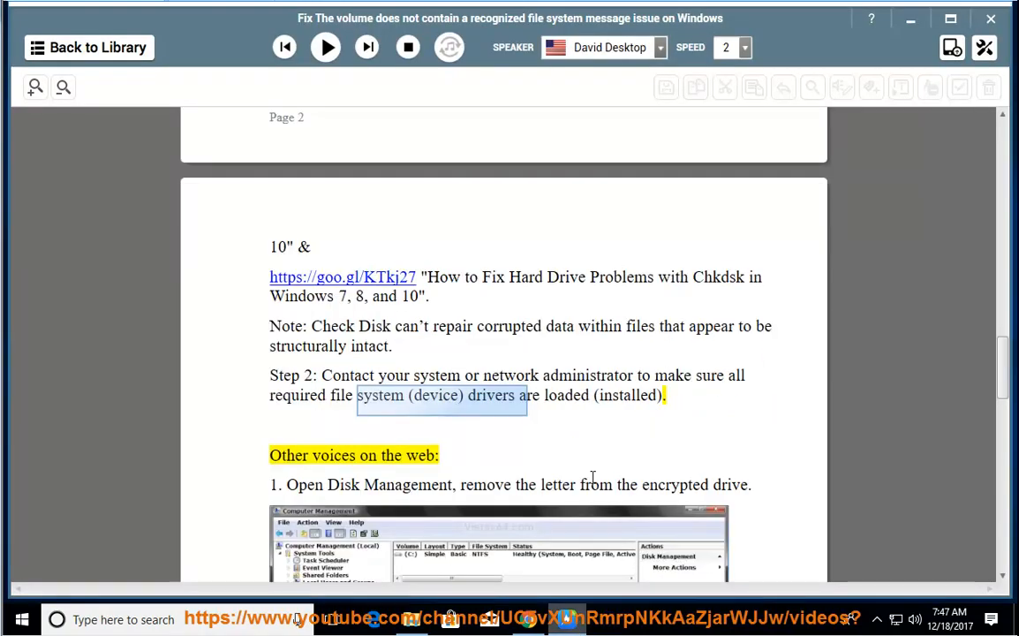
Resume playback through the Disk Management, admin-rights and Change Partition Type tips down to DISKPART.
click(325, 46)
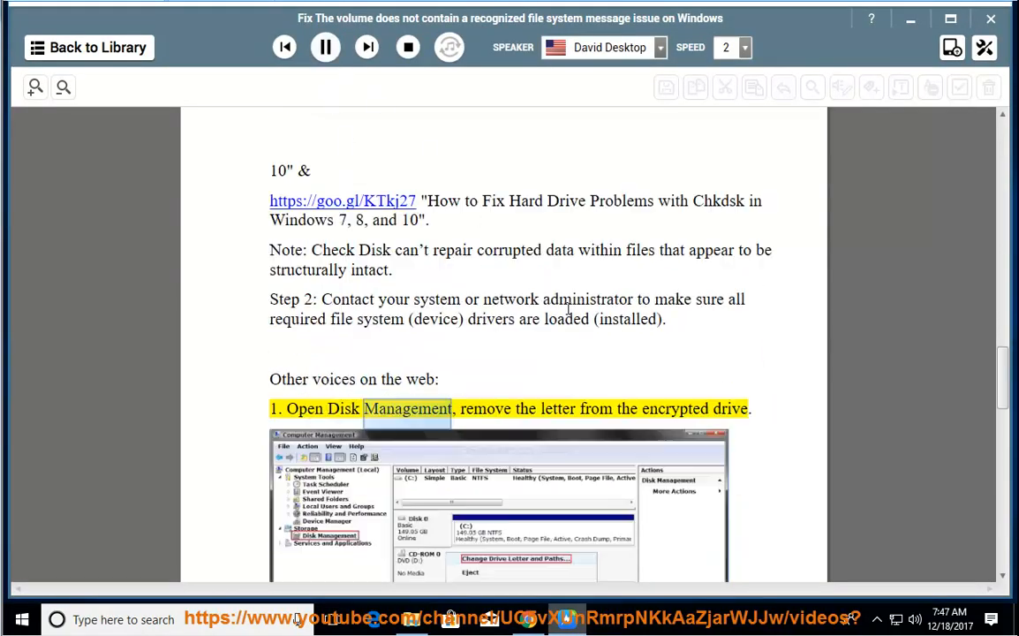
scroll(down, 3)
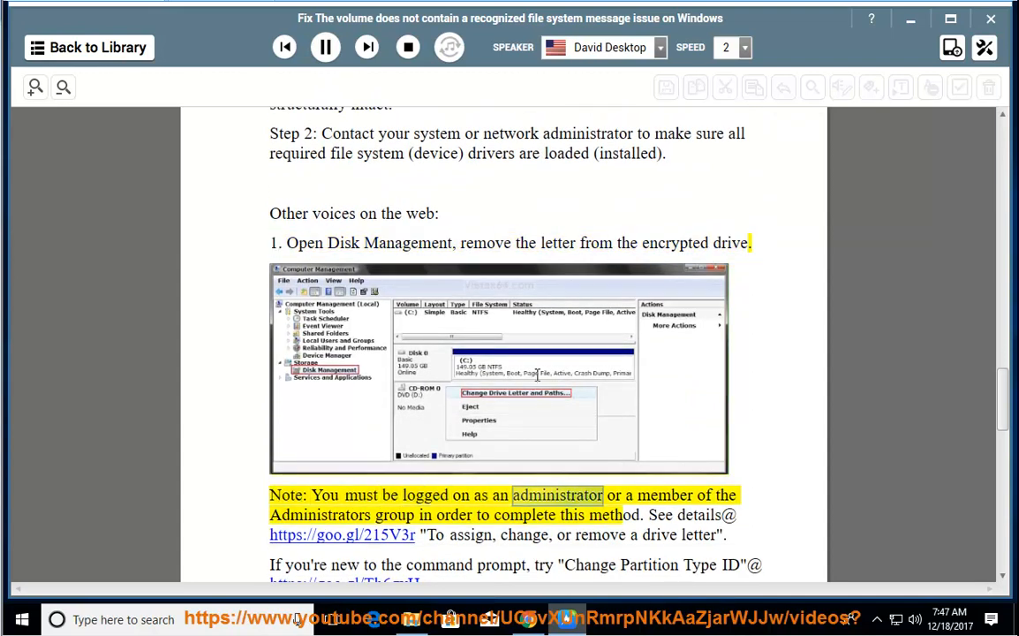
double_click(396, 515)
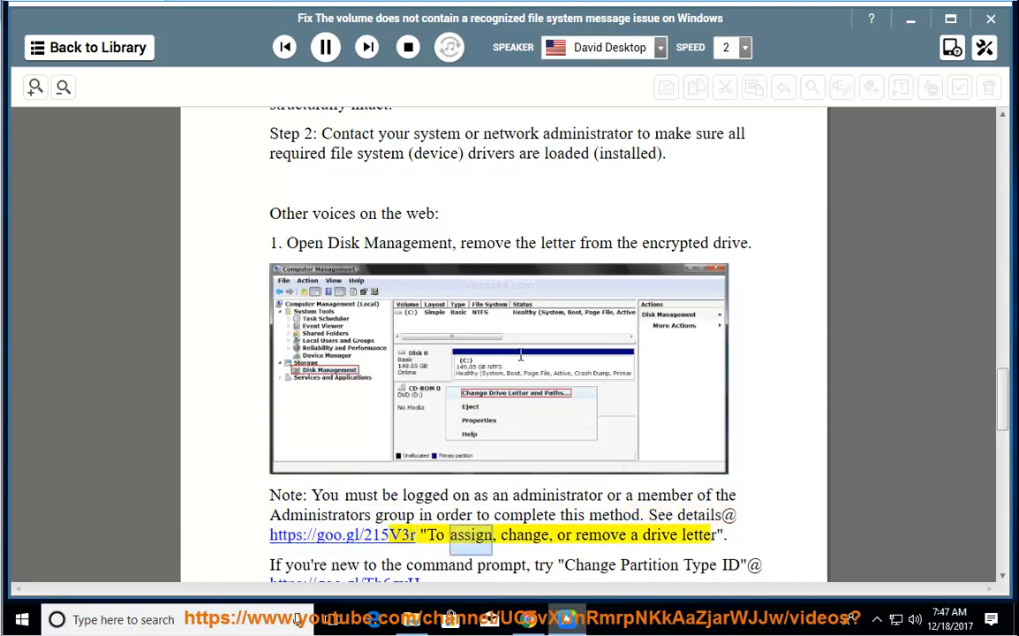
scroll(down, 3)
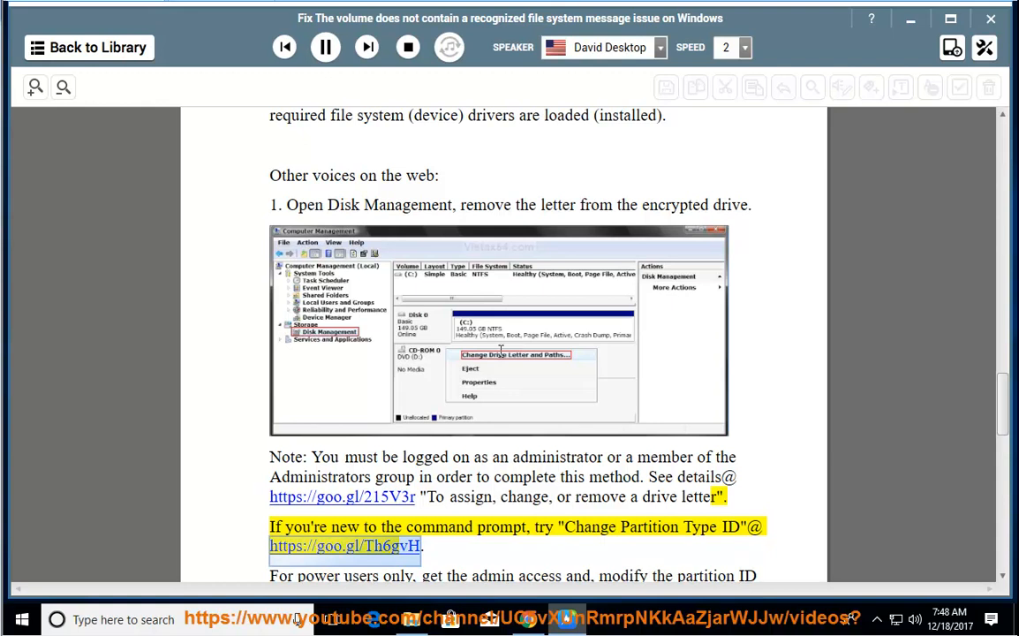
scroll(down, 3)
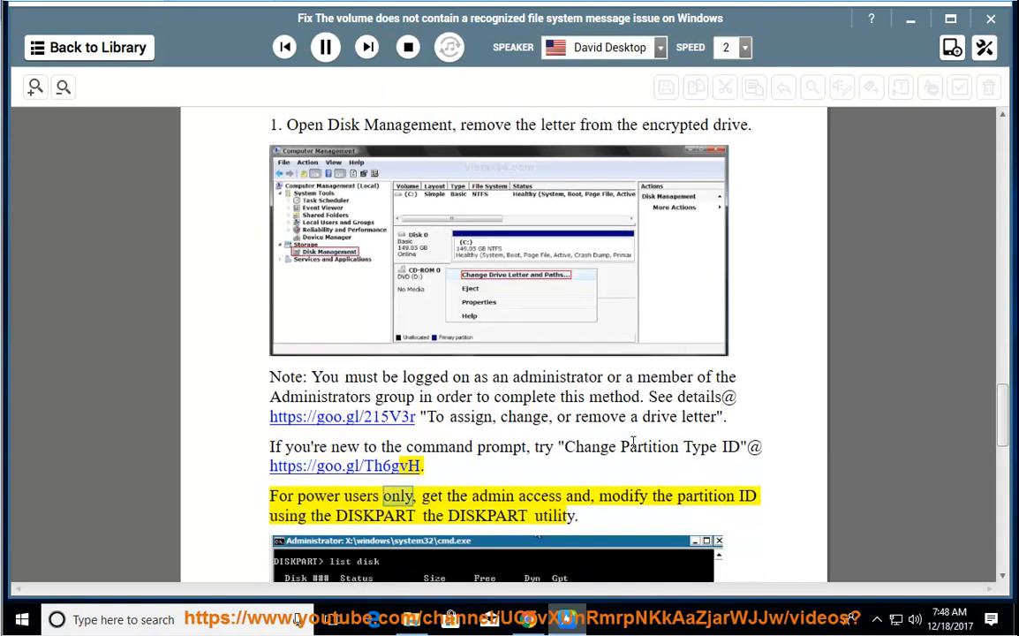
Follow the DISKPART paragraph and command steps down to the DiskPart Command-Line Options guide link.
scroll(down, 3)
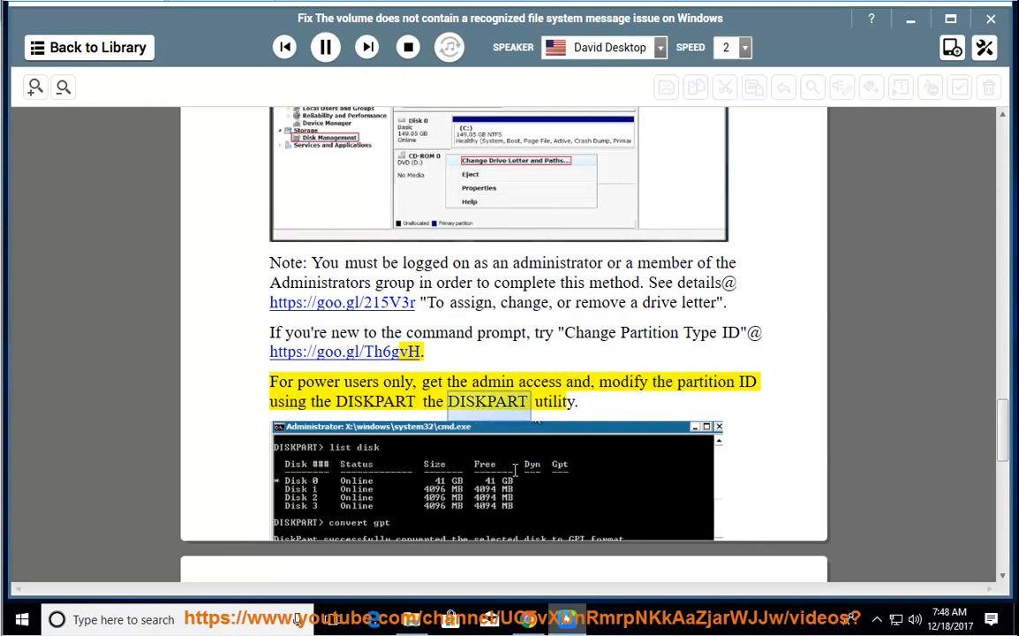
scroll(down, 3)
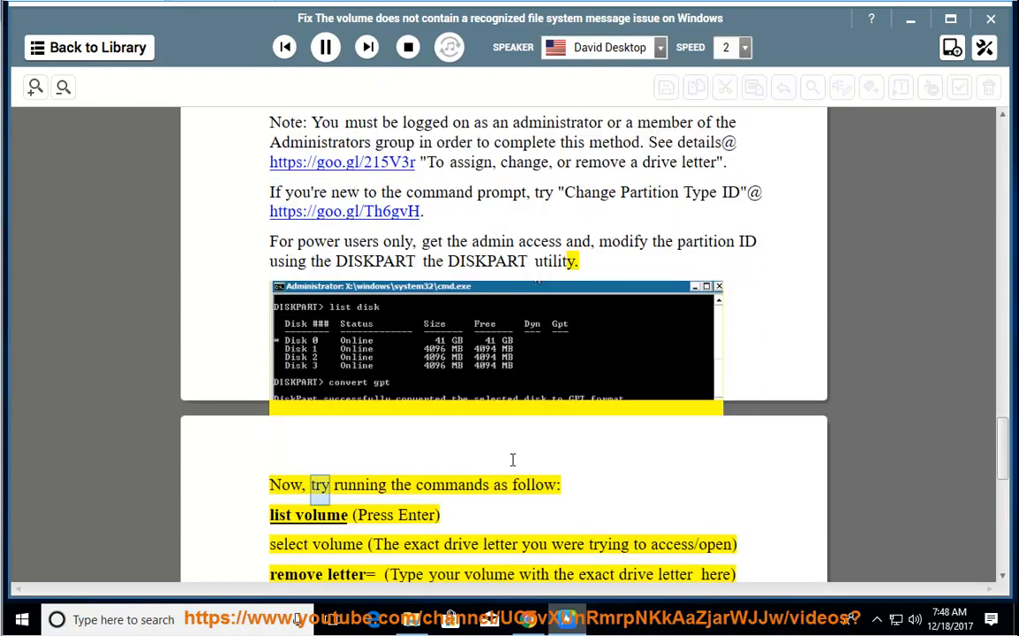
scroll(down, 3)
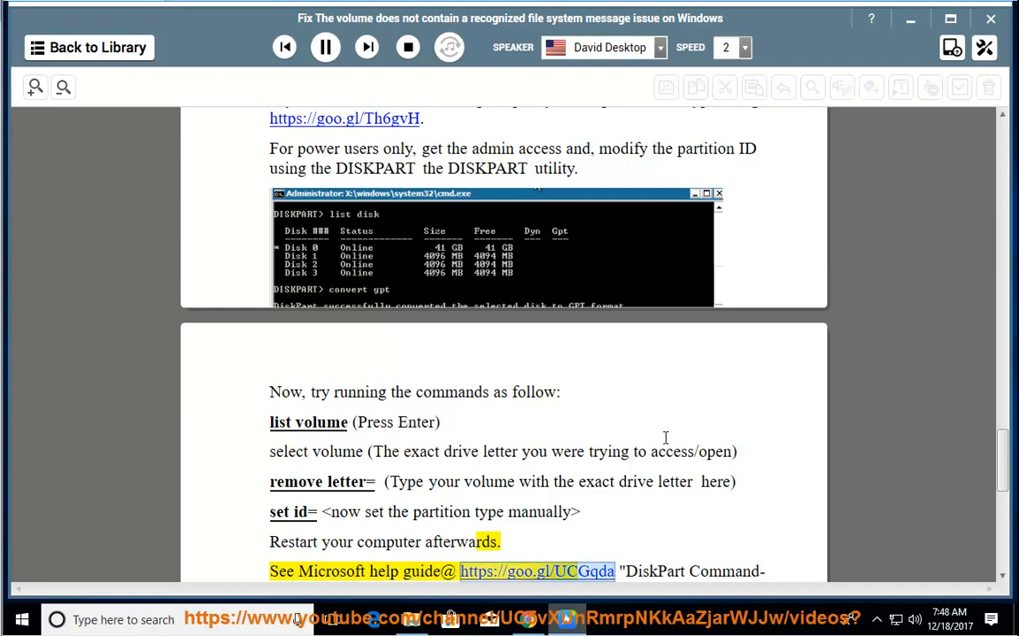
scroll(down, 3)
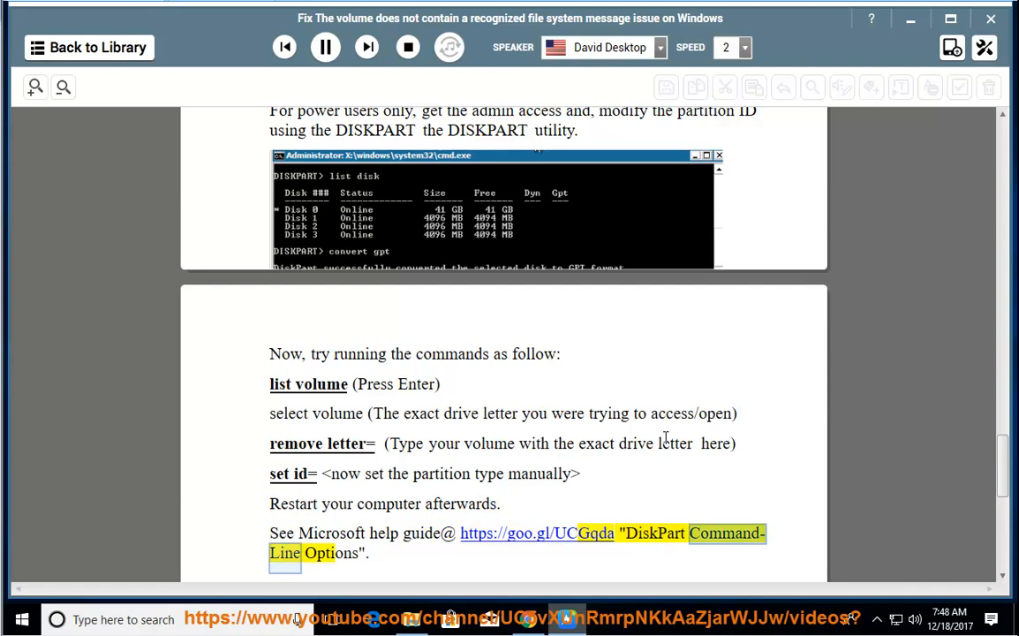